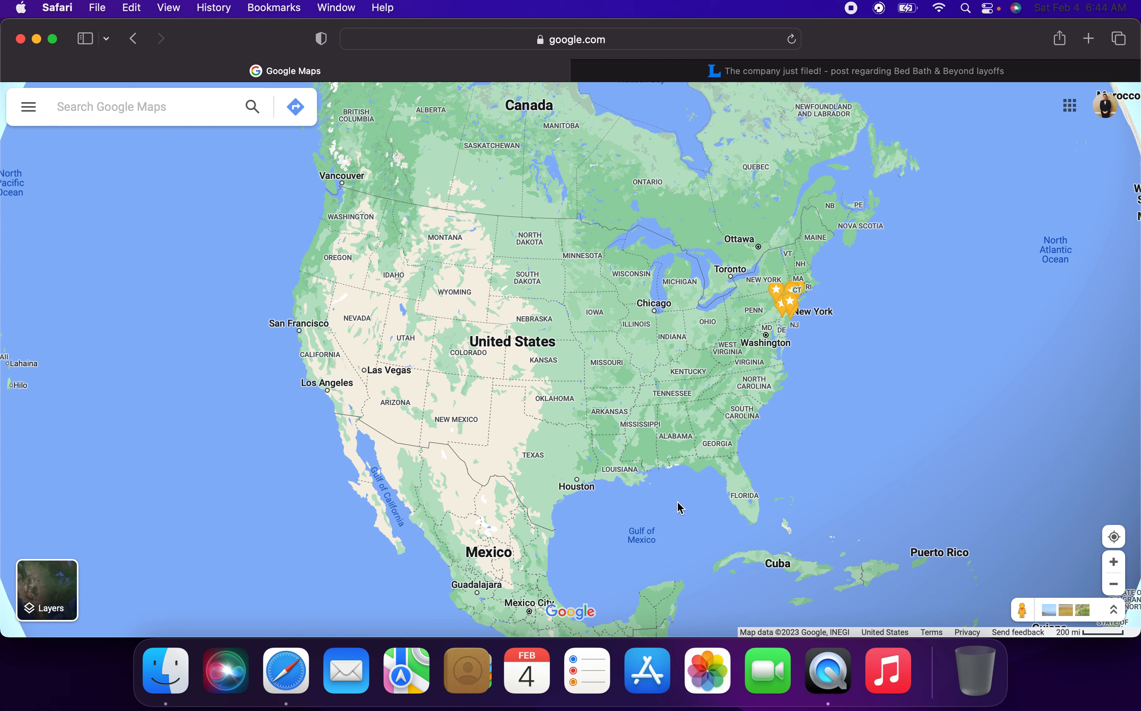
pyautogui.moveTo(900, 220)
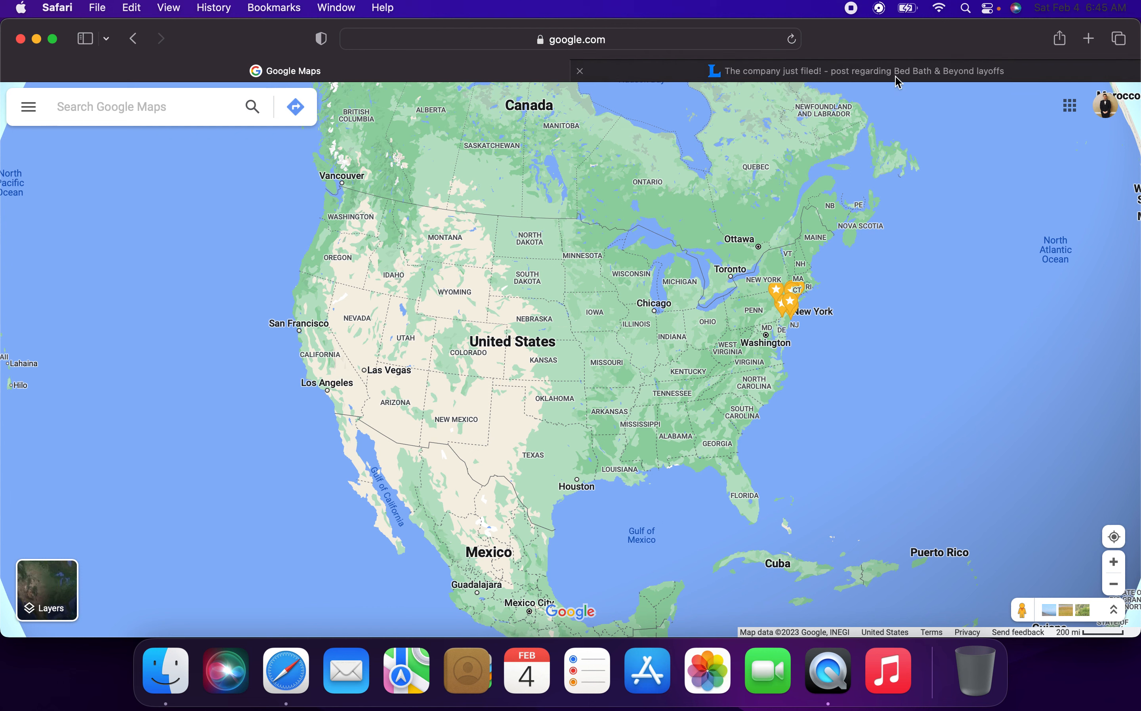
# Switch to the Bed Bath & Beyond bankruptcy thread and read through its replies.
pyautogui.click(861, 71)
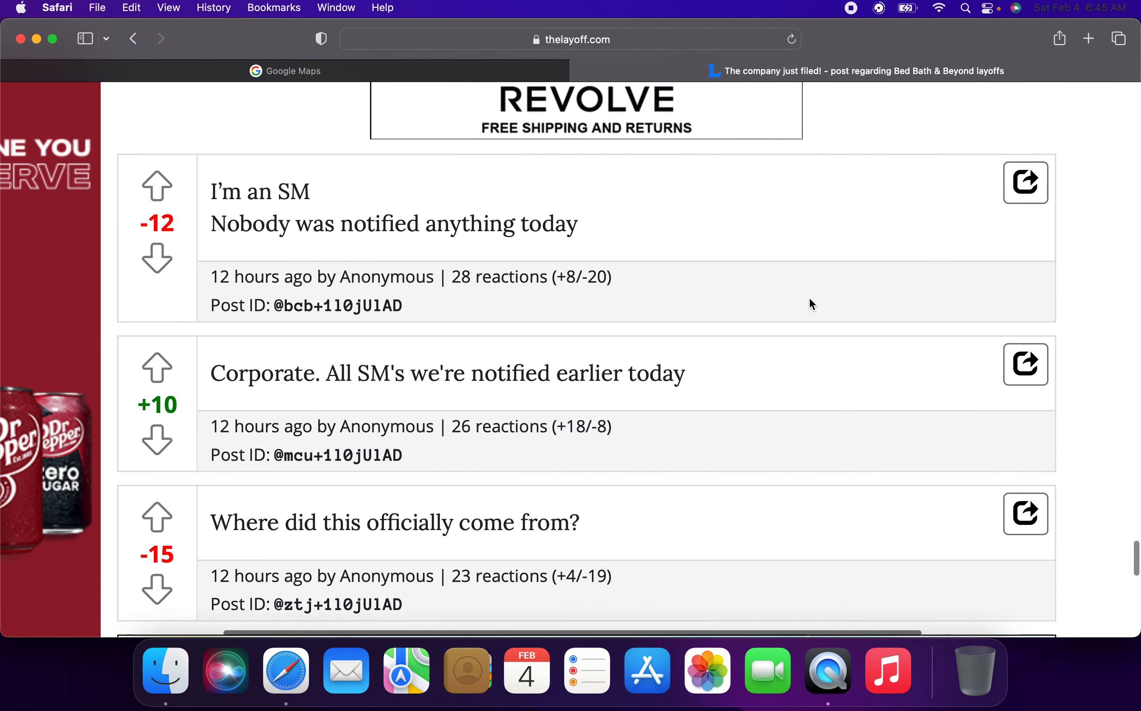
pyautogui.scroll(-3)
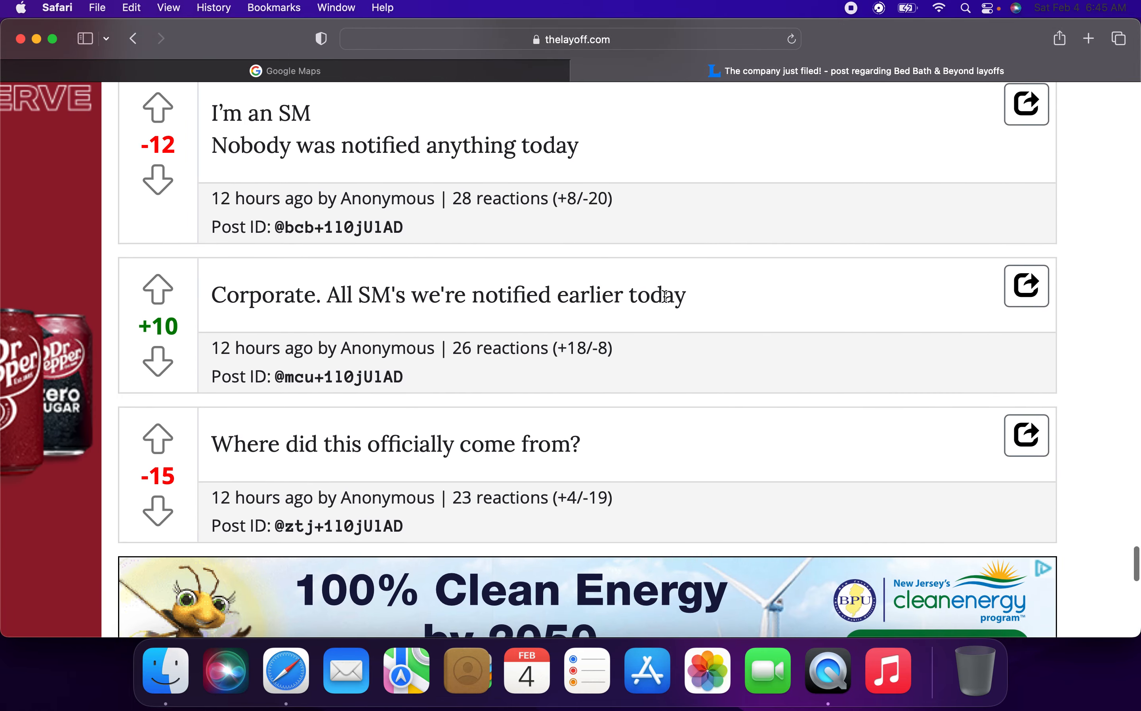
pyautogui.scroll(-3)
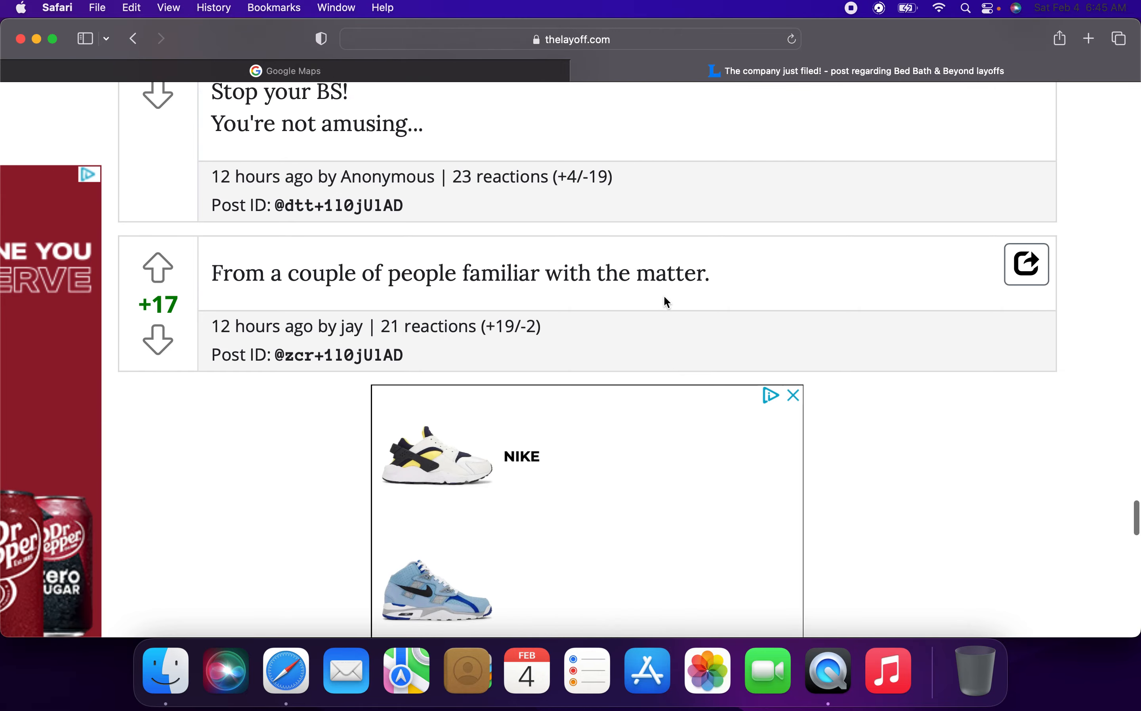
pyautogui.scroll(-3)
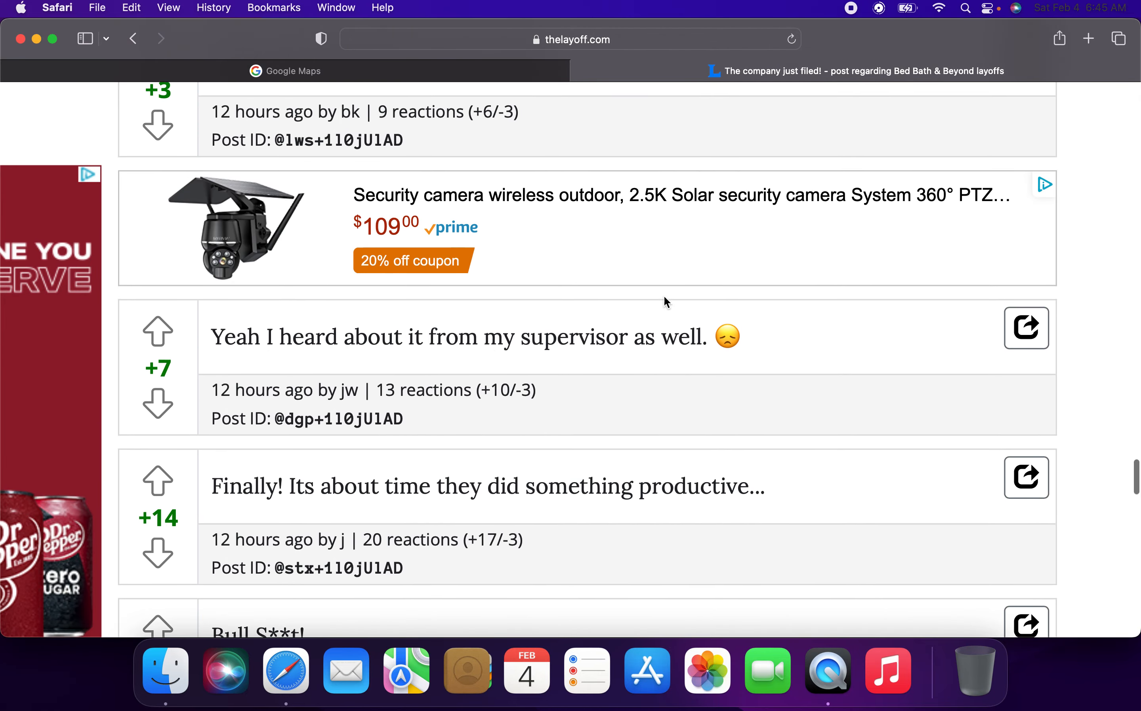
pyautogui.scroll(3)
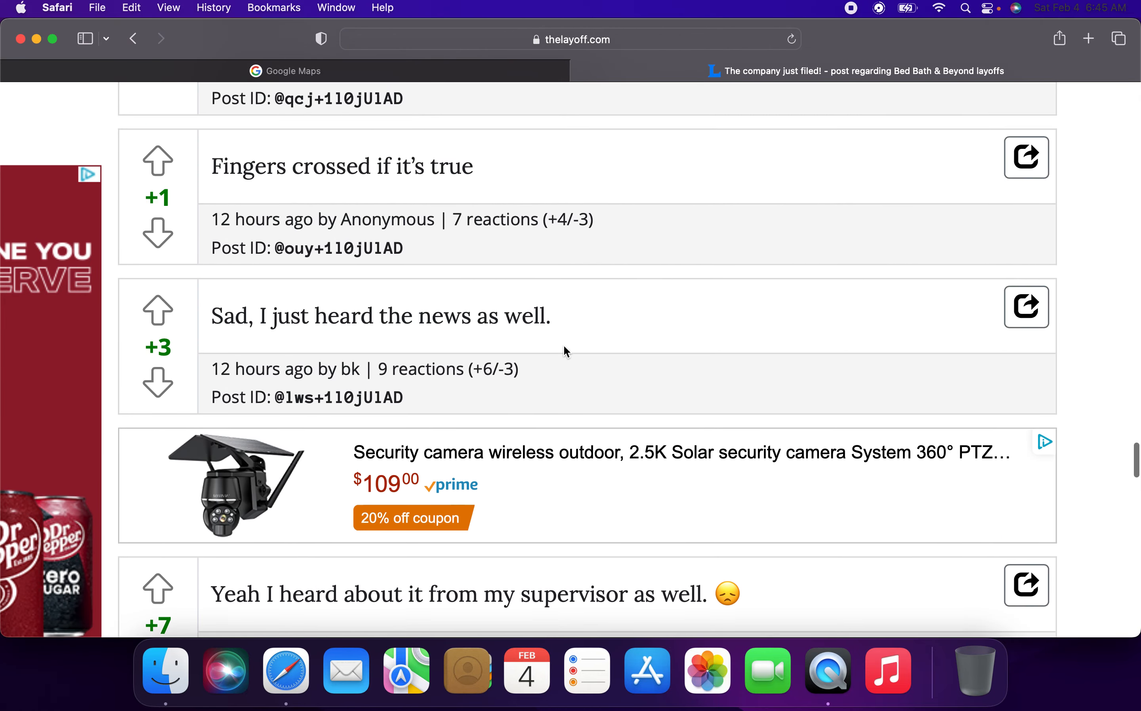
pyautogui.scroll(-3)
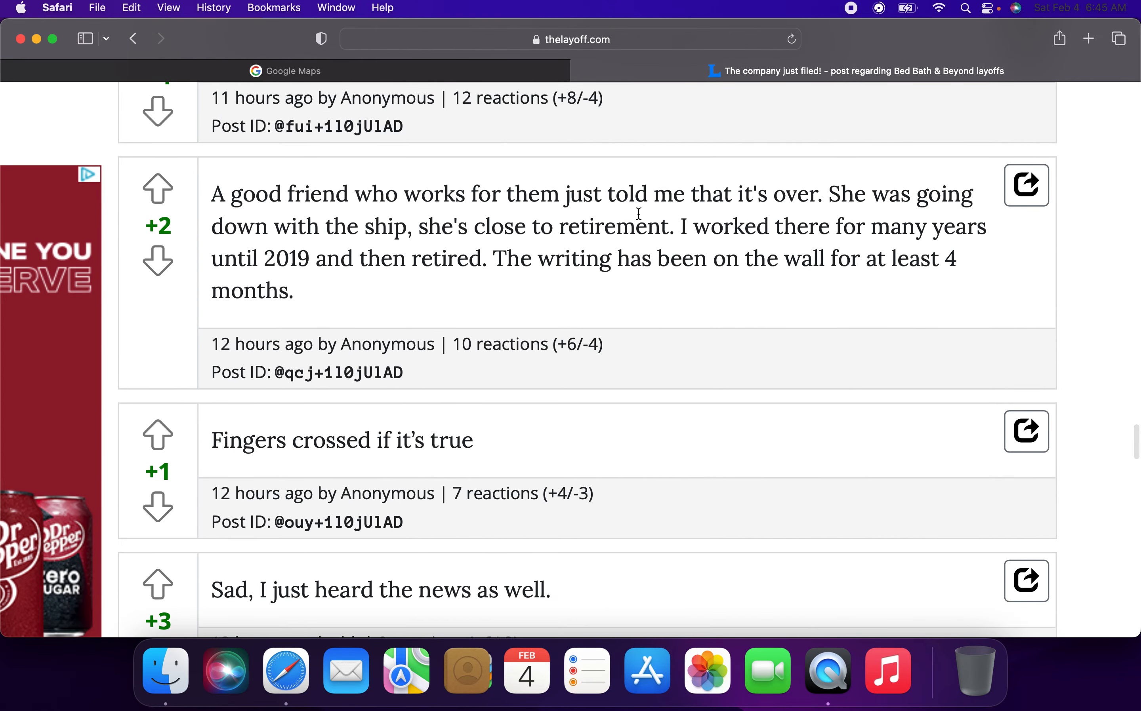
pyautogui.scroll(-3)
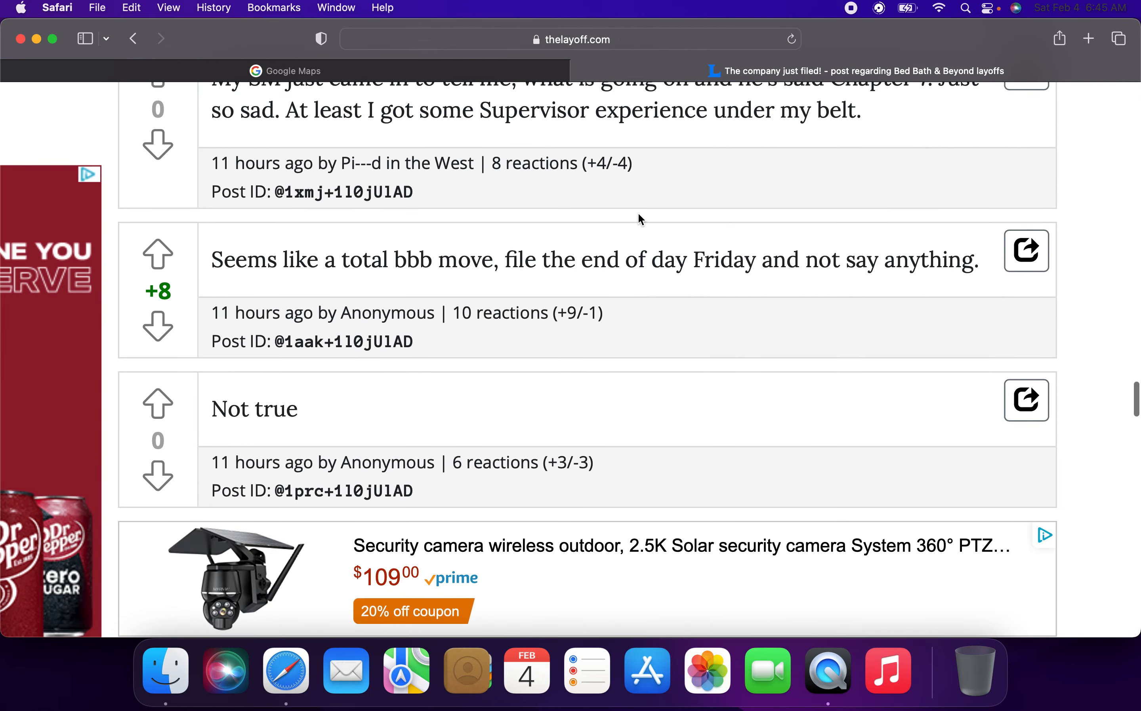
pyautogui.scroll(3)
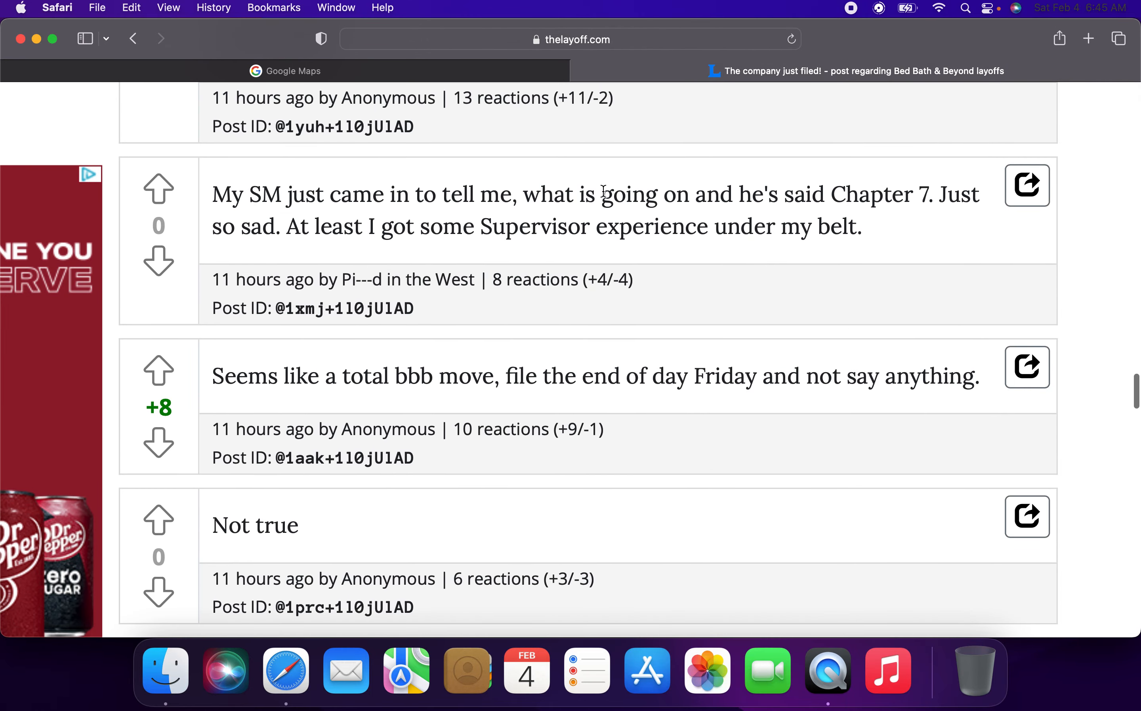
pyautogui.moveTo(835, 186)
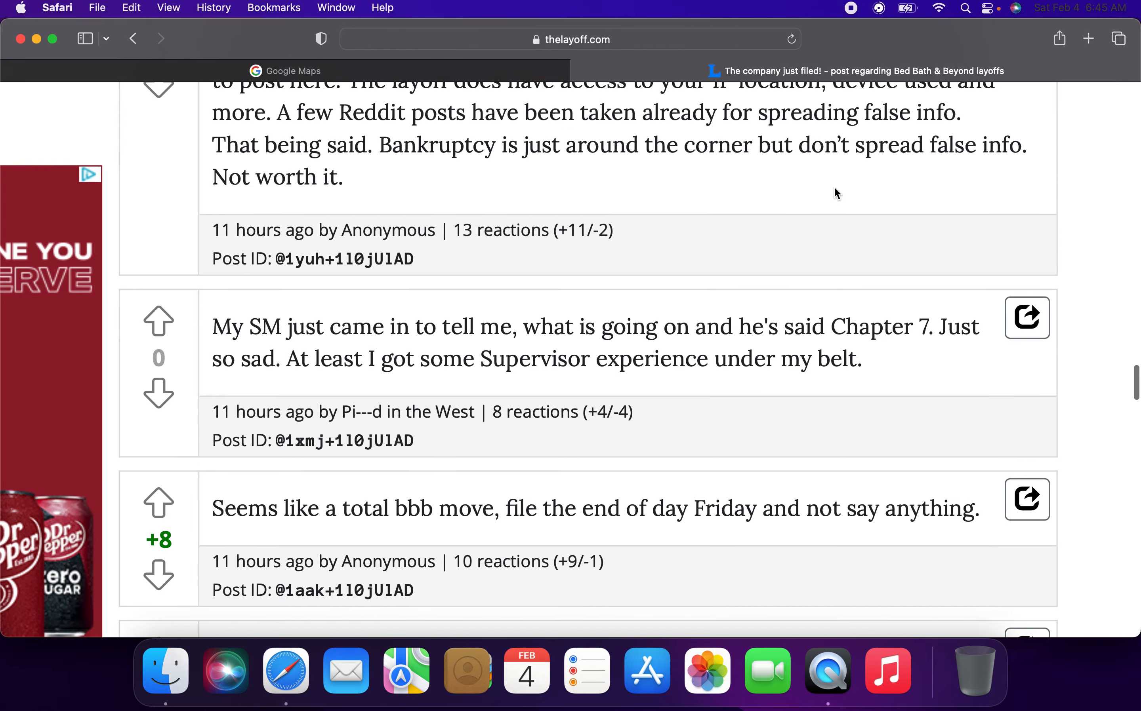
pyautogui.scroll(-3)
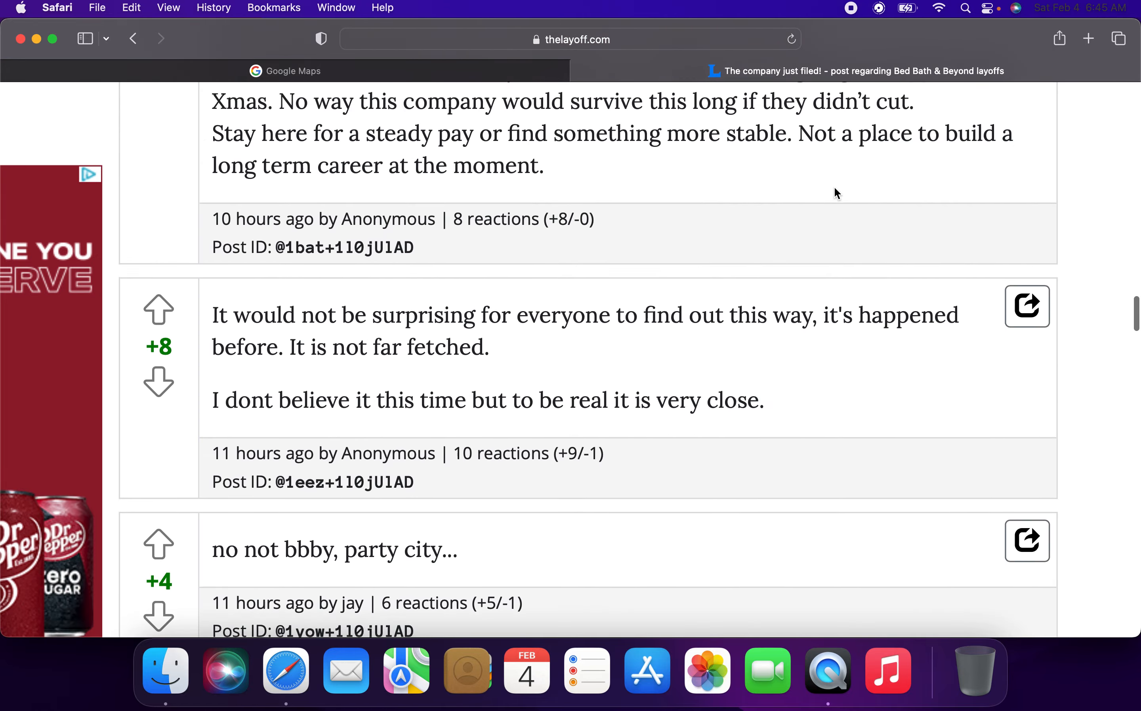
pyautogui.scroll(-3)
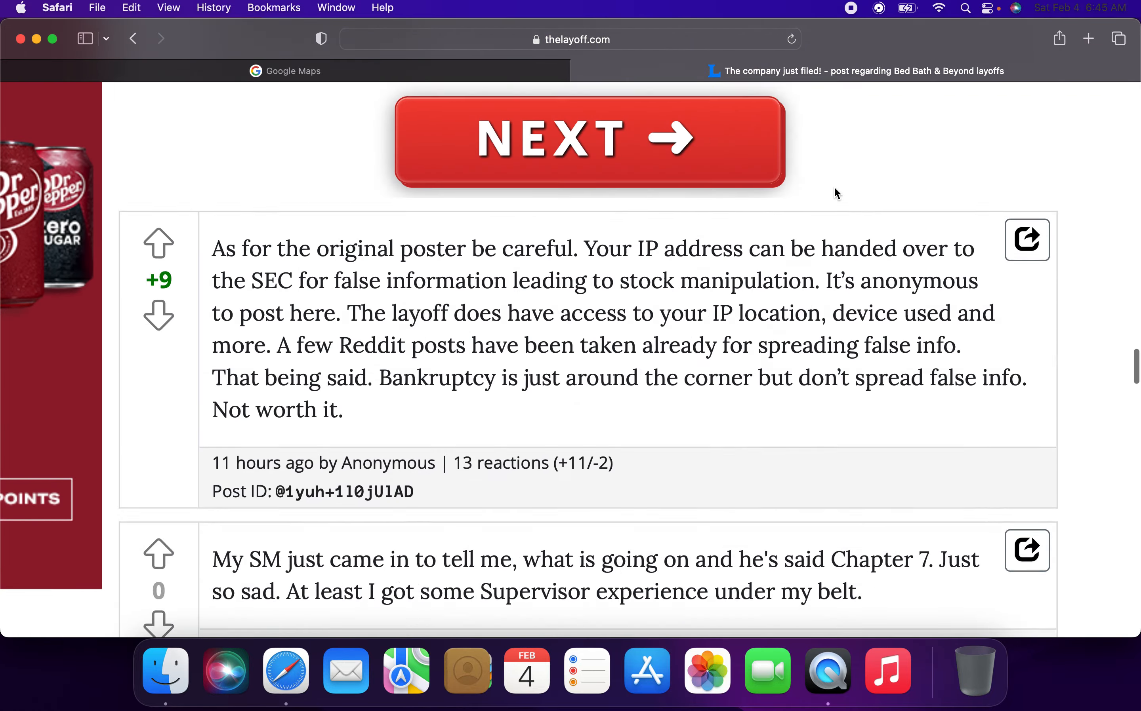
pyautogui.scroll(-3)
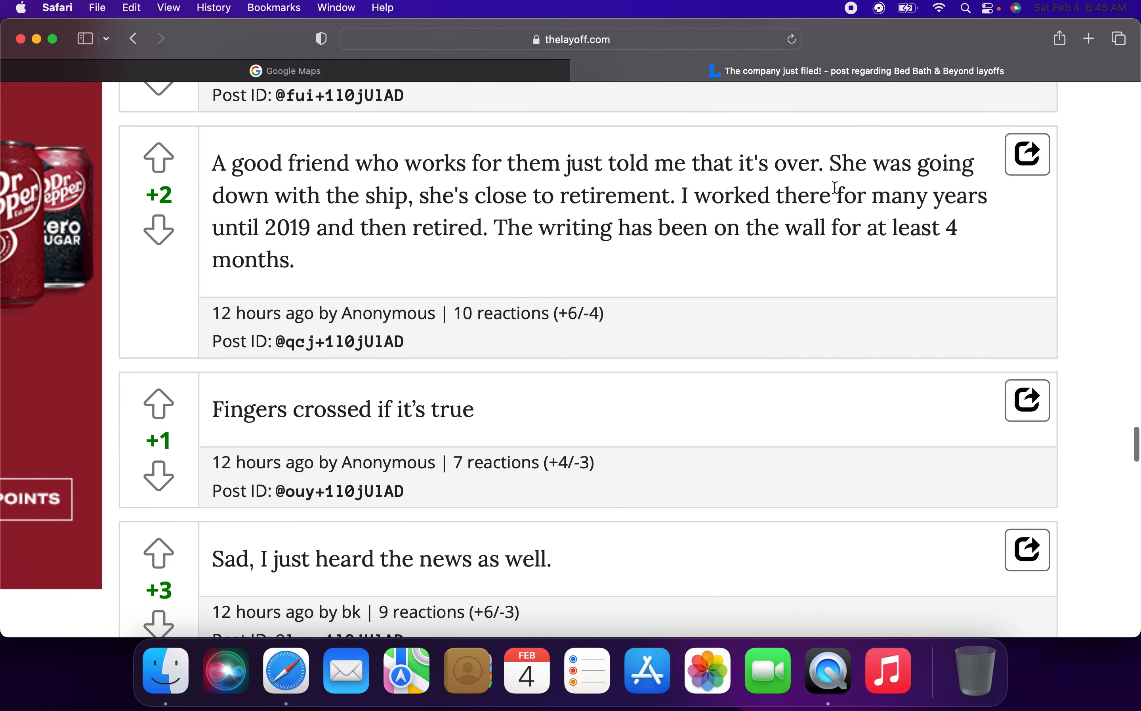
pyautogui.scroll(-3)
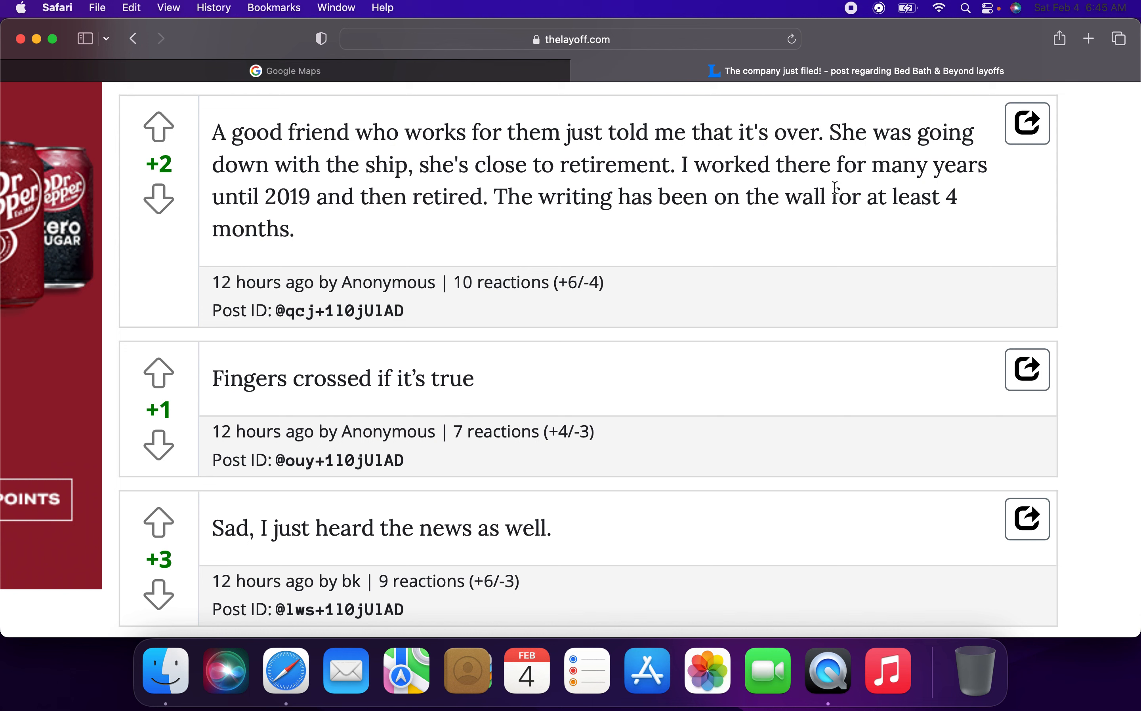
pyautogui.moveTo(720, 8)
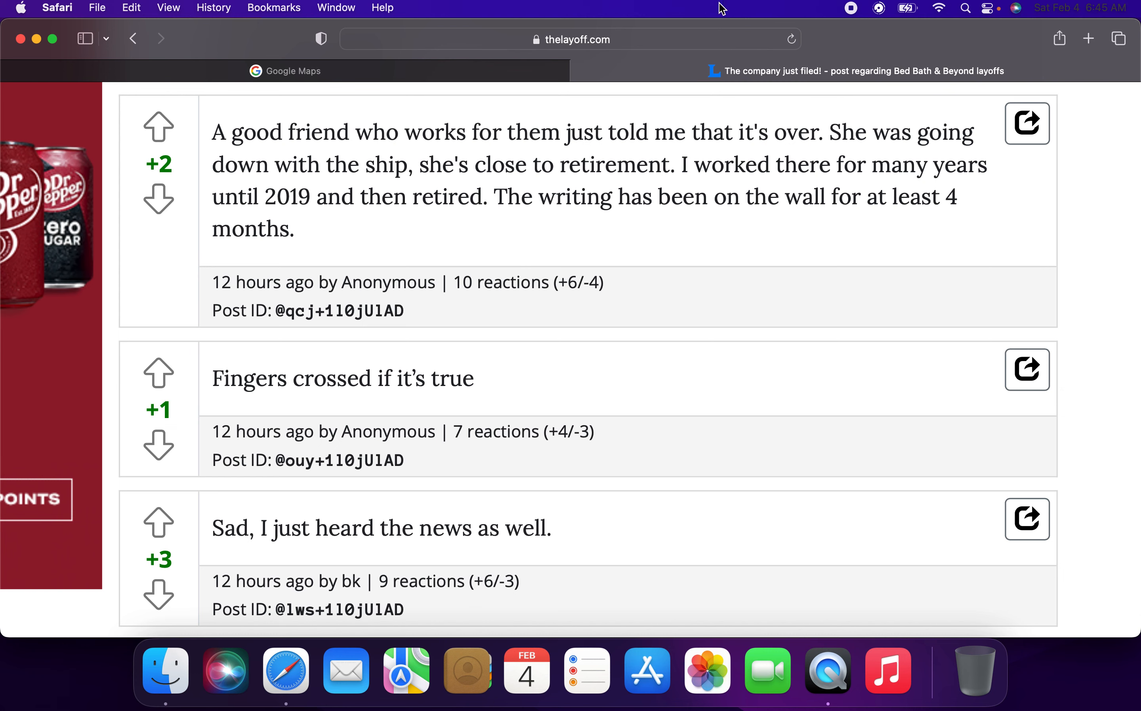
# Return to the Google Maps tab showing North America with the starred places near New York.
pyautogui.click(285, 71)
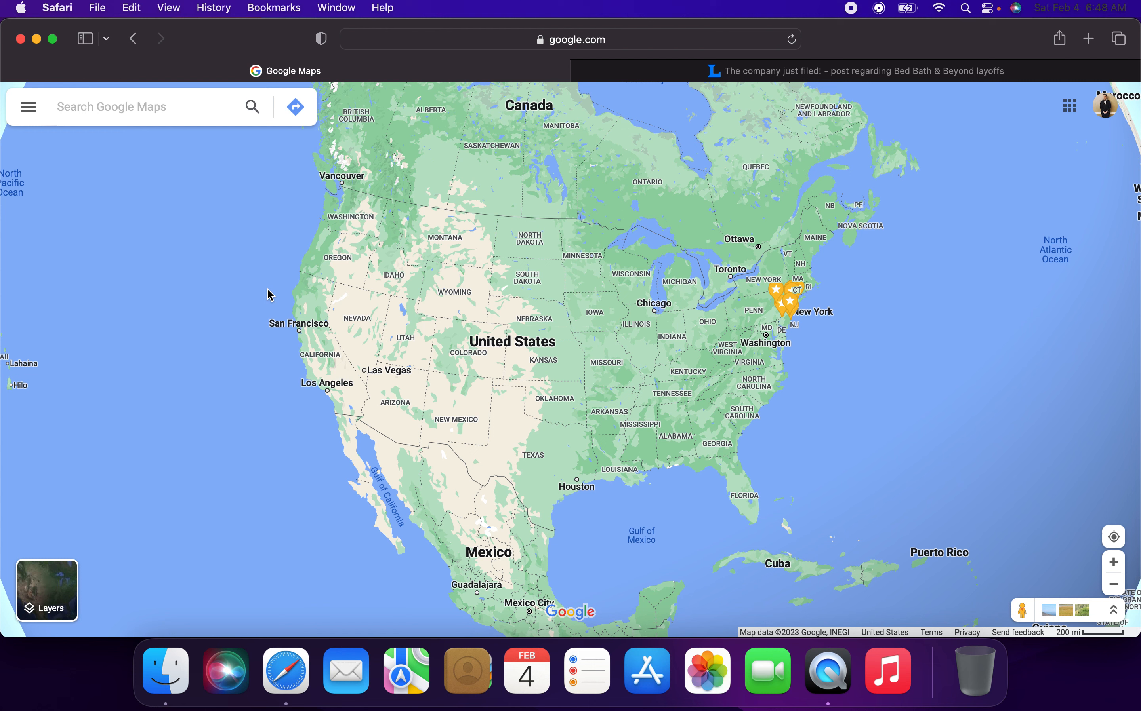
pyautogui.moveTo(846, 18)
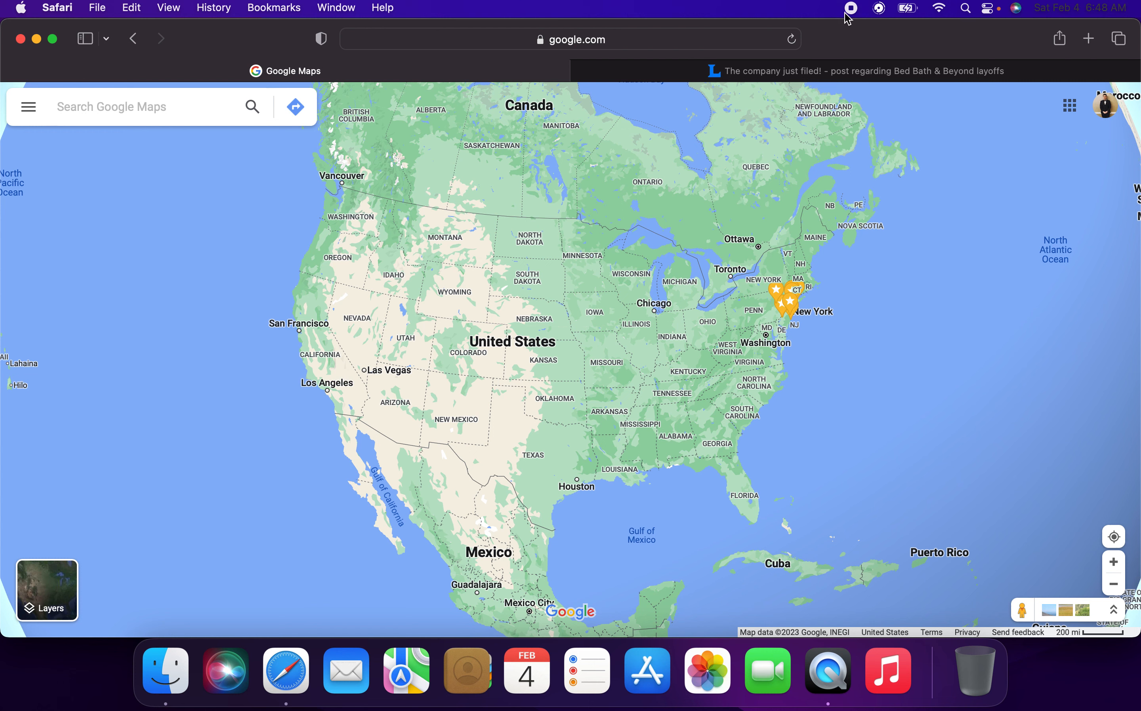